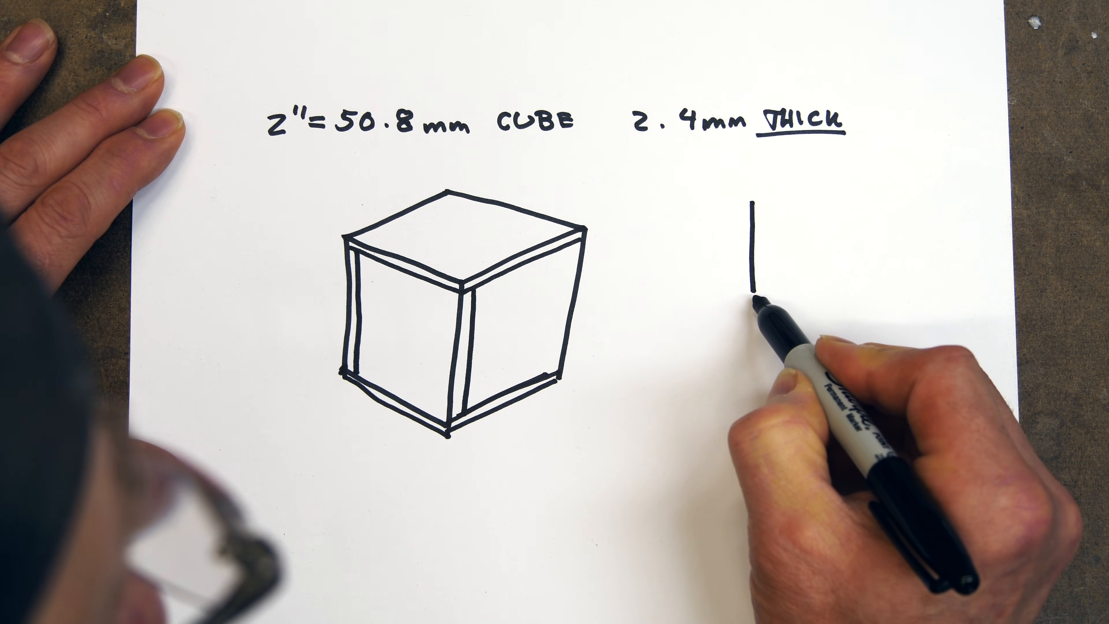
# Sketch the side panel rectangle and label the square cap 50.8 × 50.8.
pyautogui.moveTo(752, 297); pyautogui.dragTo(866, 300)
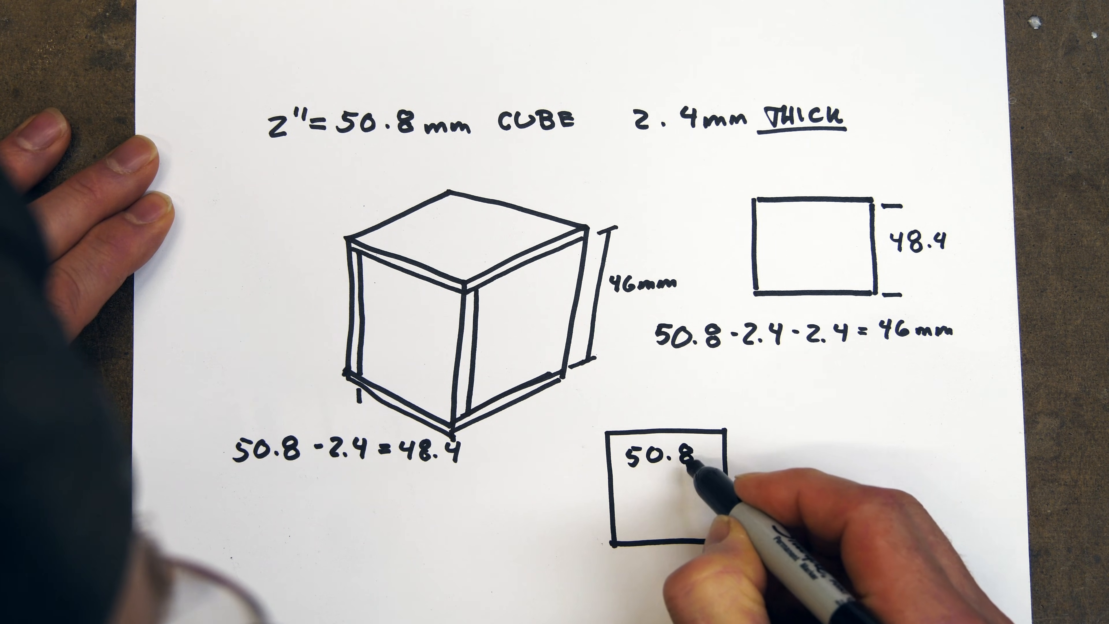
pyautogui.write('× 50.')
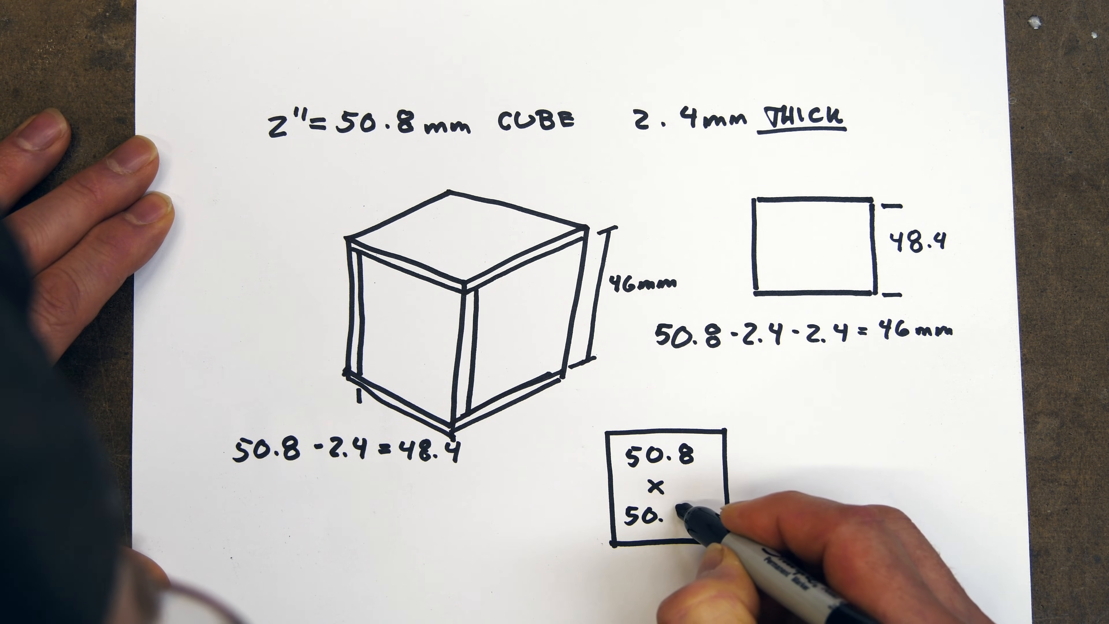